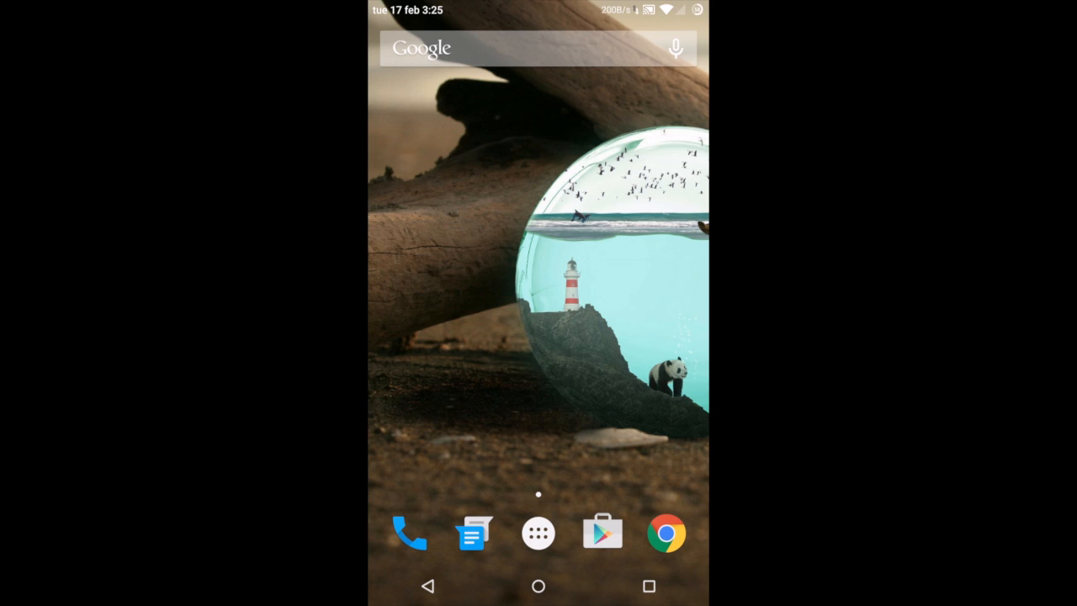
- Launch Google Play Store from the home screen dock
{"action": "left_click", "coordinate": [602, 531]}
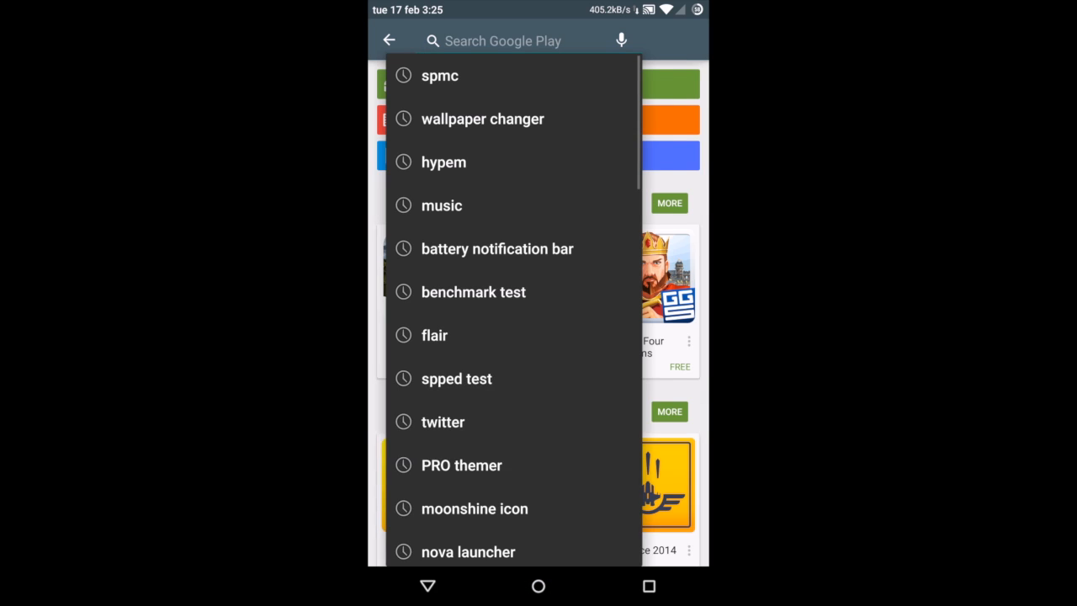
- Find SPMC by SemperPax from recent searches and look through its page and reviews
{"action": "left_click", "coordinate": [439, 76]}
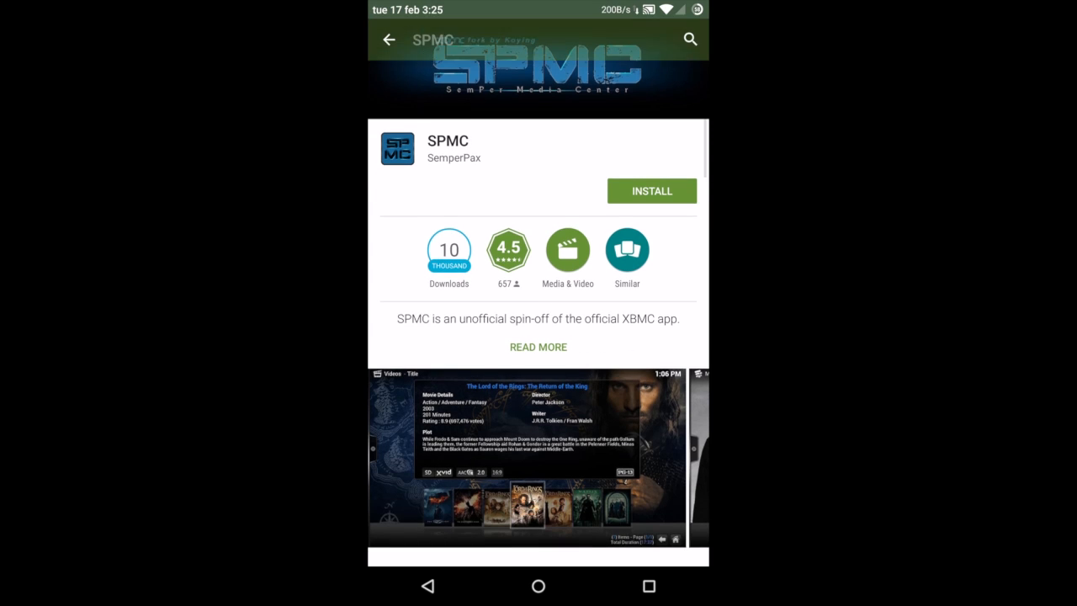
{"action": "scroll", "scroll_direction": "down", "scroll_amount": 3}
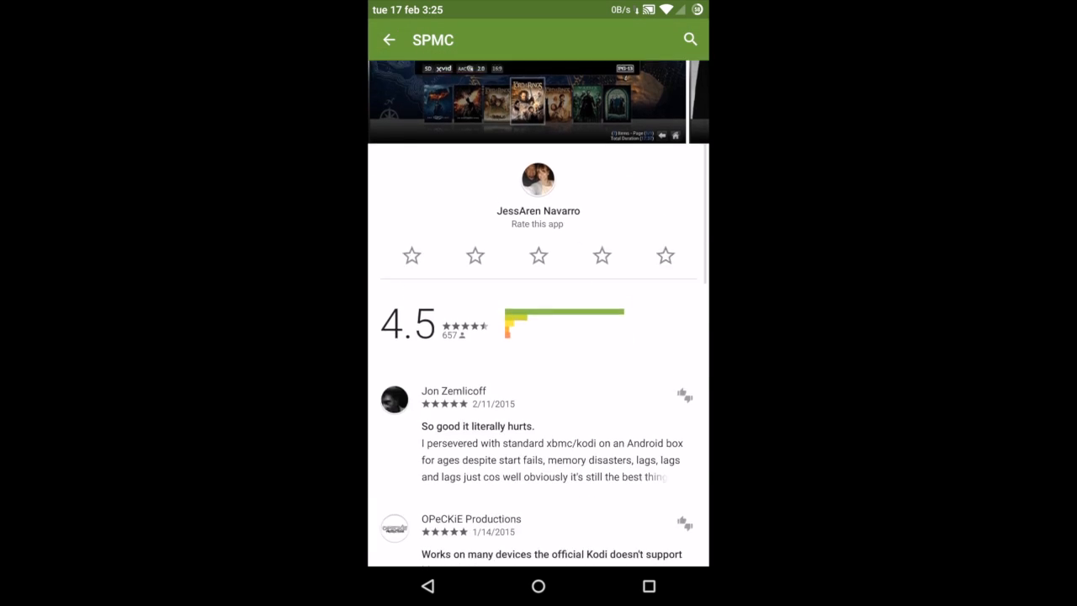
{"action": "scroll", "scroll_direction": "down", "scroll_amount": 3}
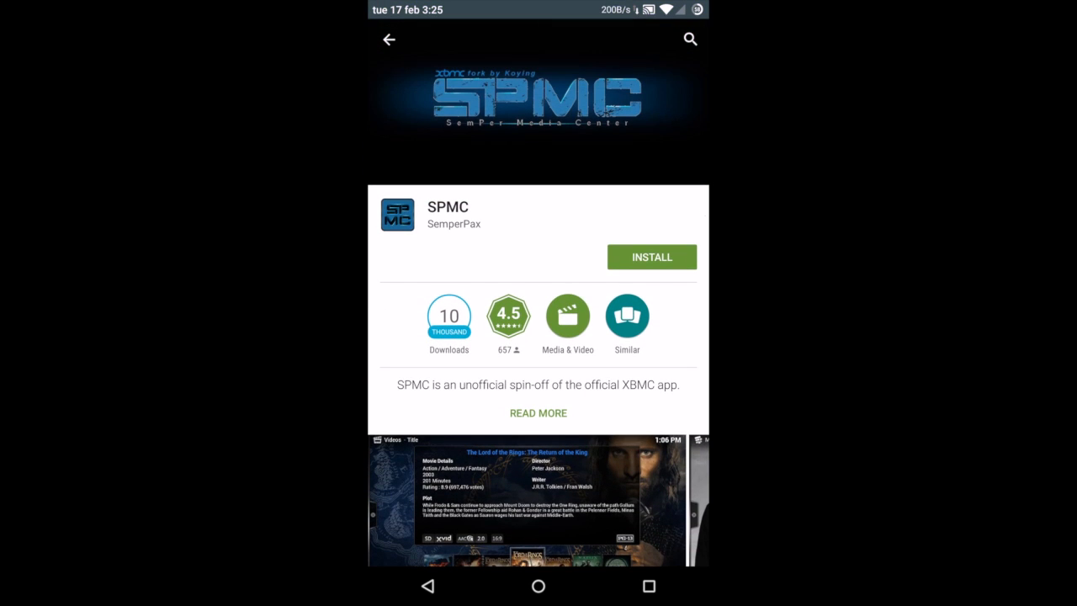
- Install SPMC, accepting permissions and allowing the large download without the Wi-Fi-only limit
{"action": "left_click", "coordinate": [652, 256]}
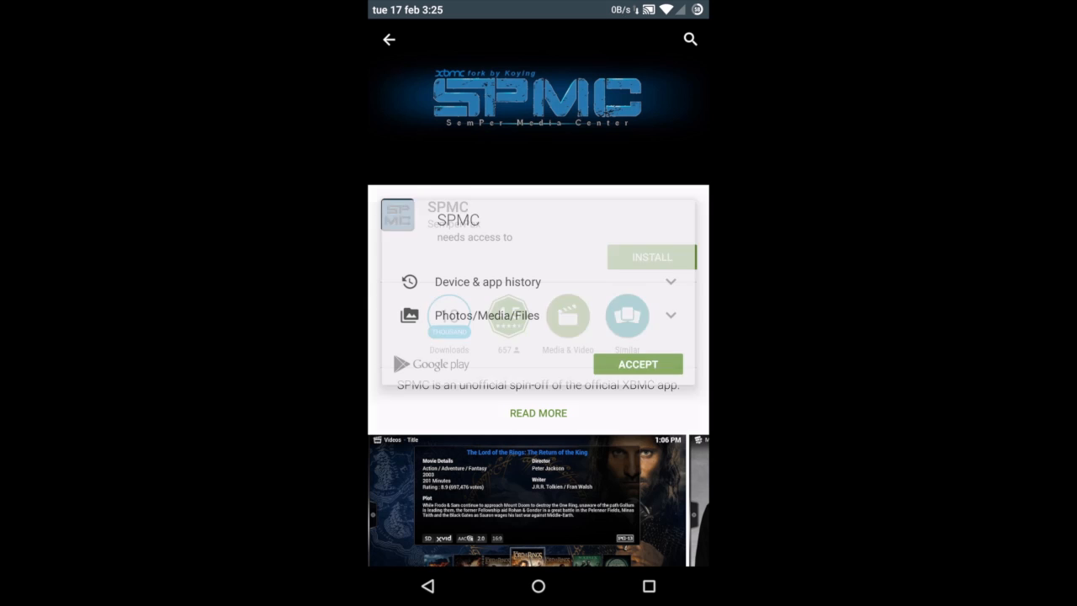
{"action": "left_click", "coordinate": [636, 364]}
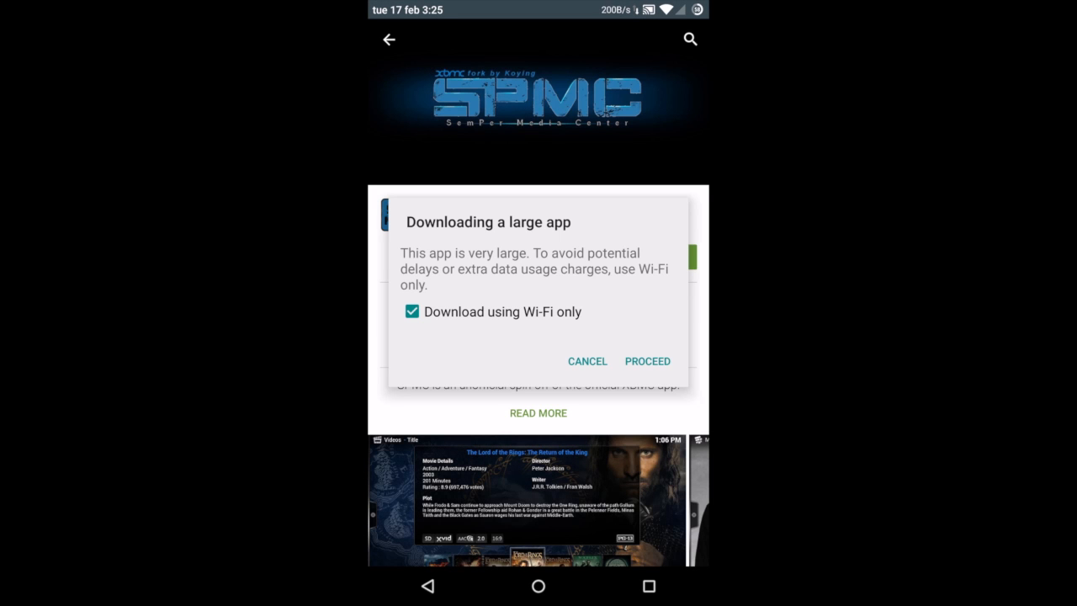
{"action": "left_click", "coordinate": [411, 311]}
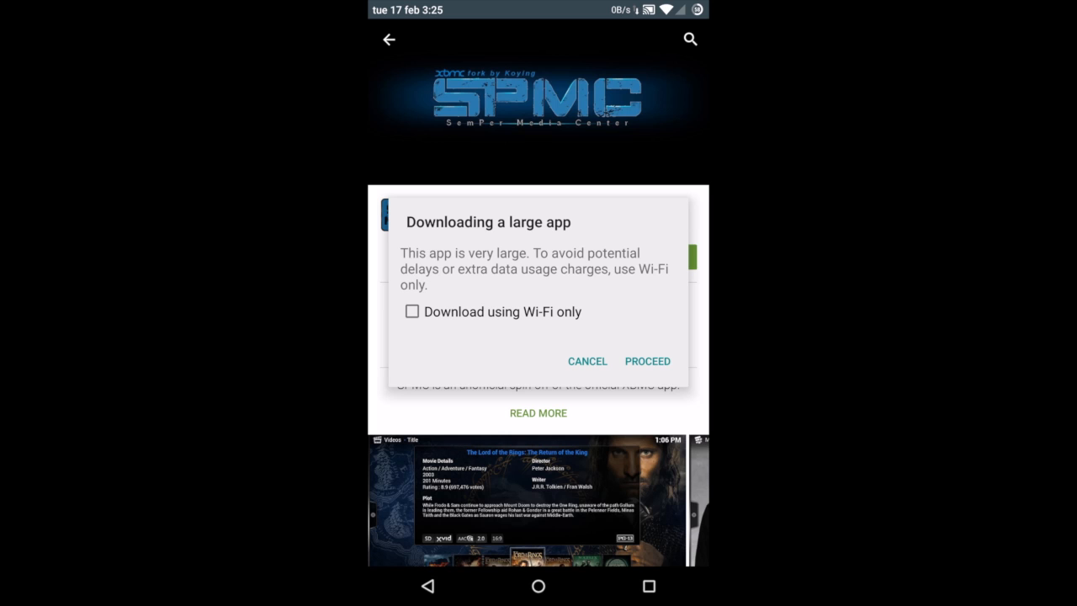
{"action": "left_click", "coordinate": [646, 361]}
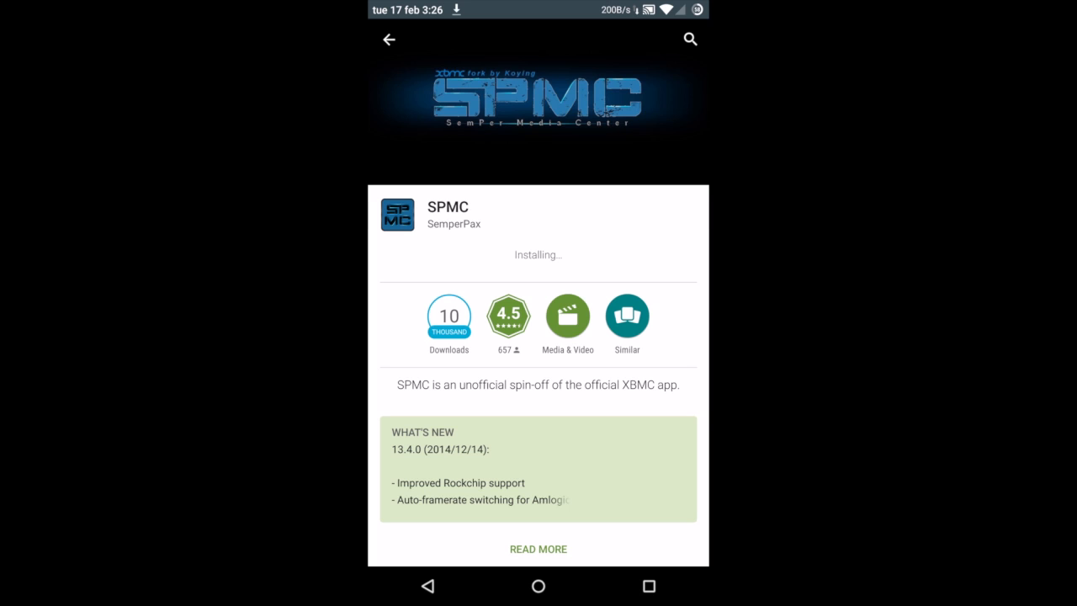
- Read the What's New notes, then launch the newly installed SPMC
{"action": "left_click", "coordinate": [539, 549]}
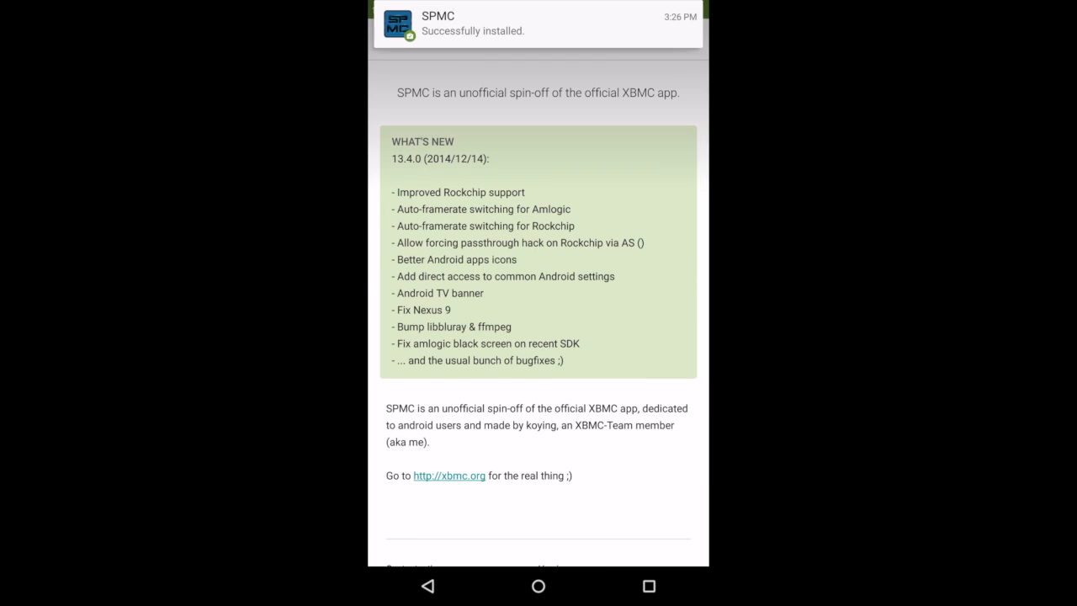
{"action": "left_click", "coordinate": [538, 586]}
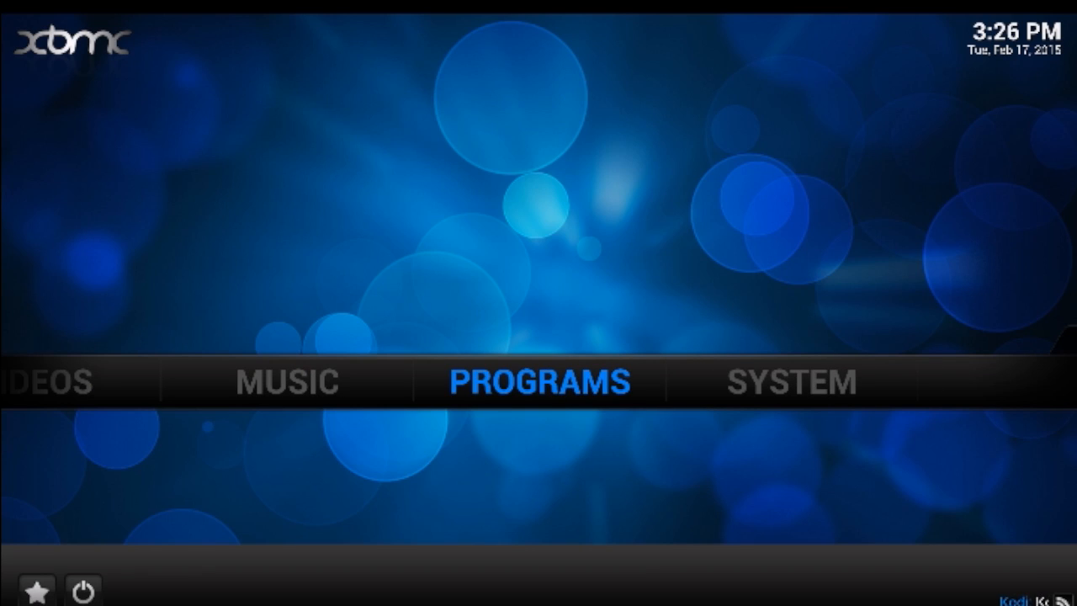
{"action": "left_click", "coordinate": [790, 380]}
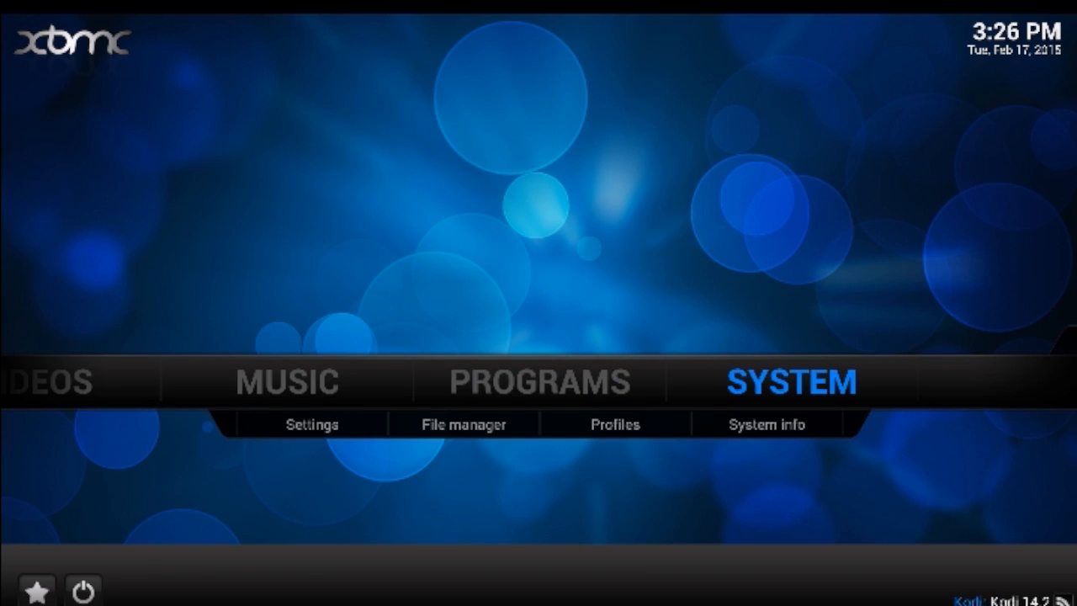
{"action": "left_click", "coordinate": [768, 424]}
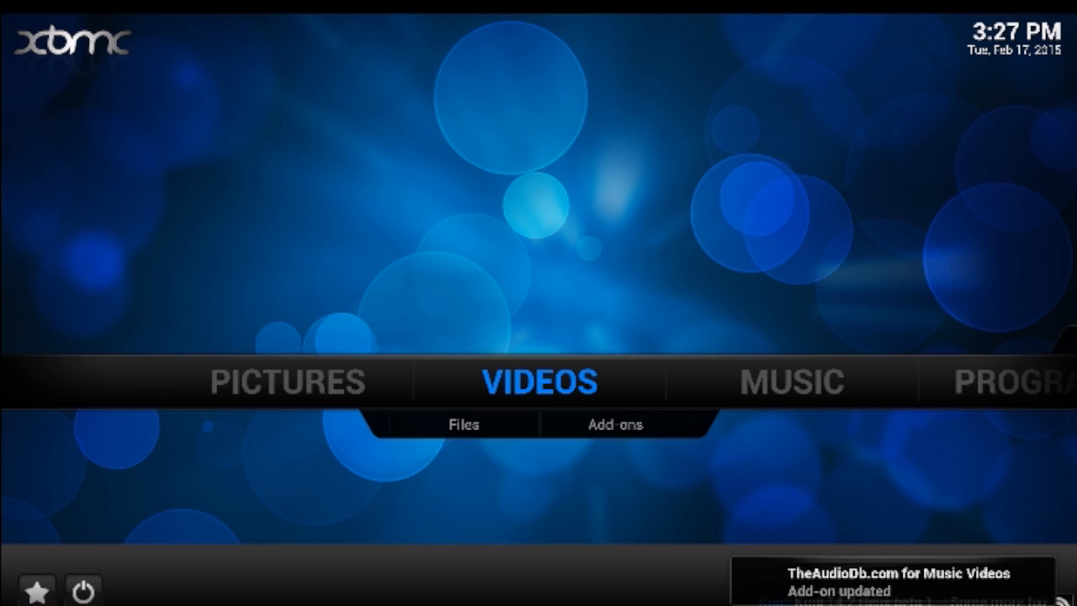
- Exit SPMC via the power menu and dismiss the 'SPMC has stopped' notice
{"action": "left_click", "coordinate": [81, 590]}
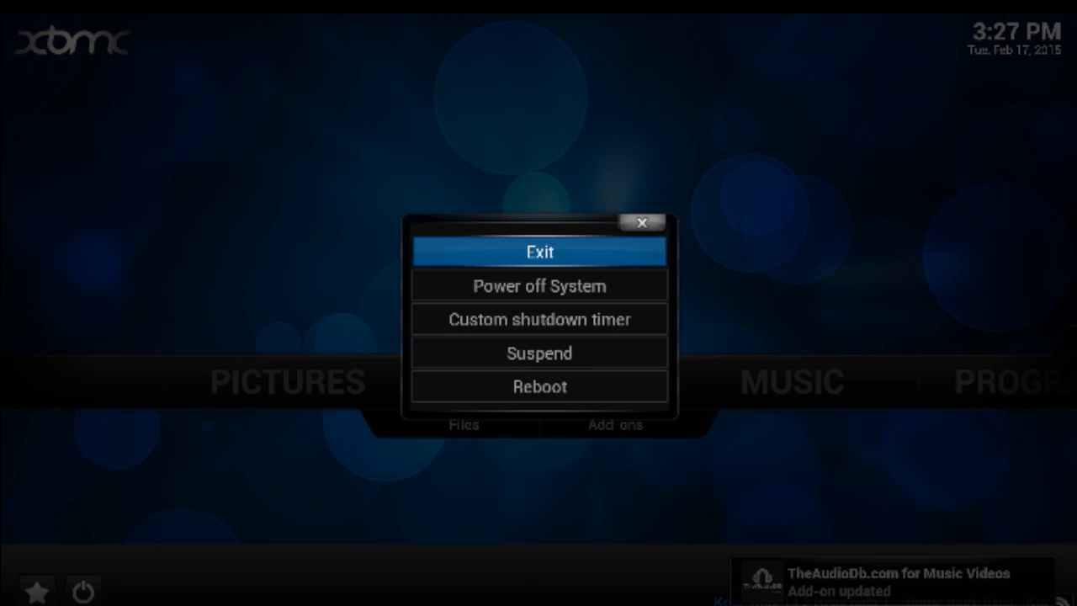
{"action": "left_click", "coordinate": [539, 251]}
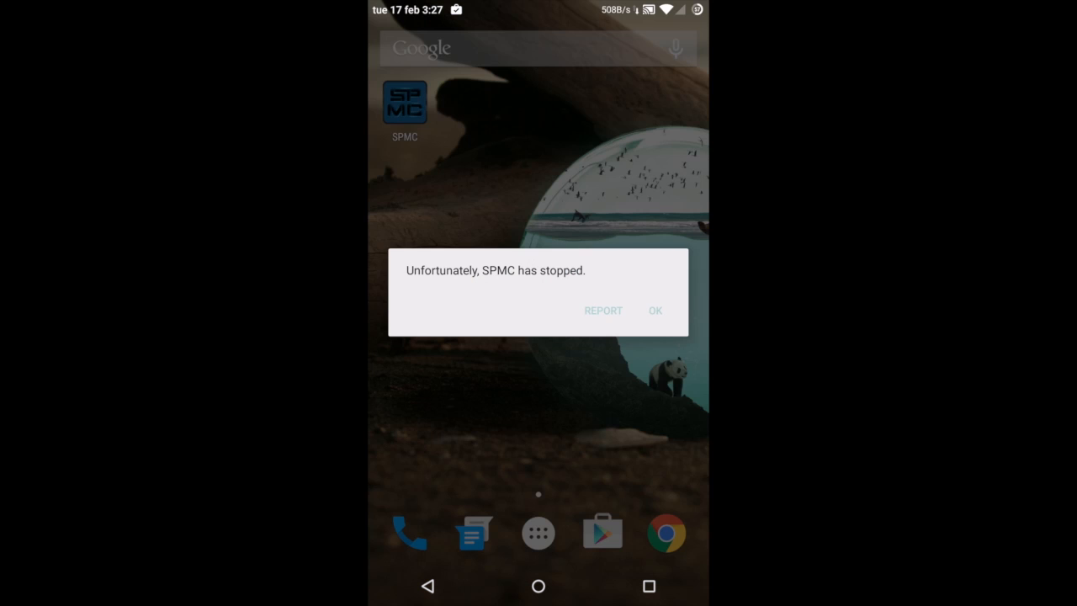
{"action": "left_click", "coordinate": [655, 310]}
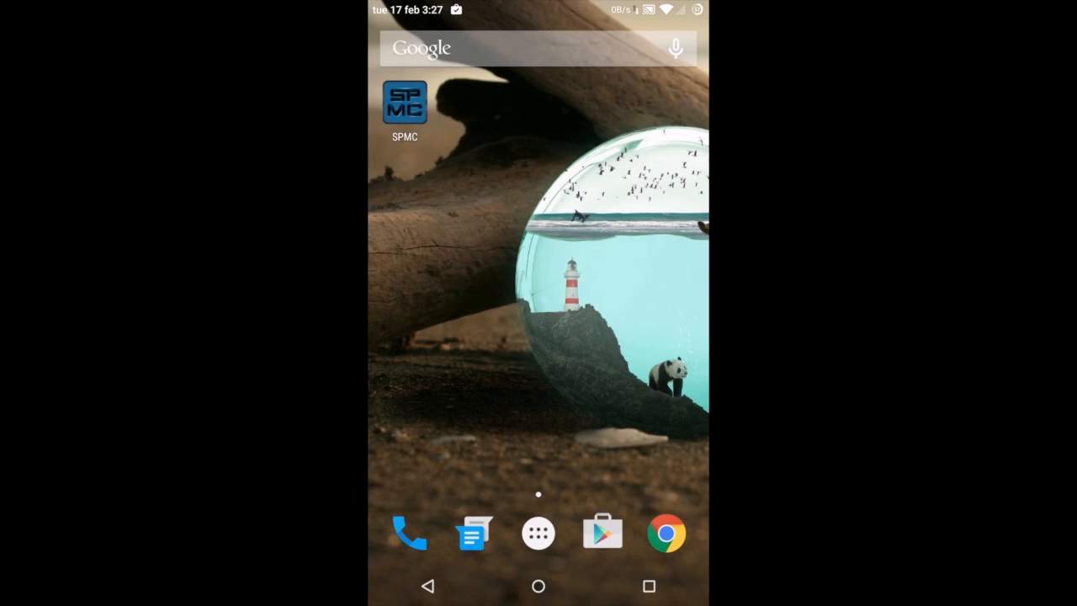